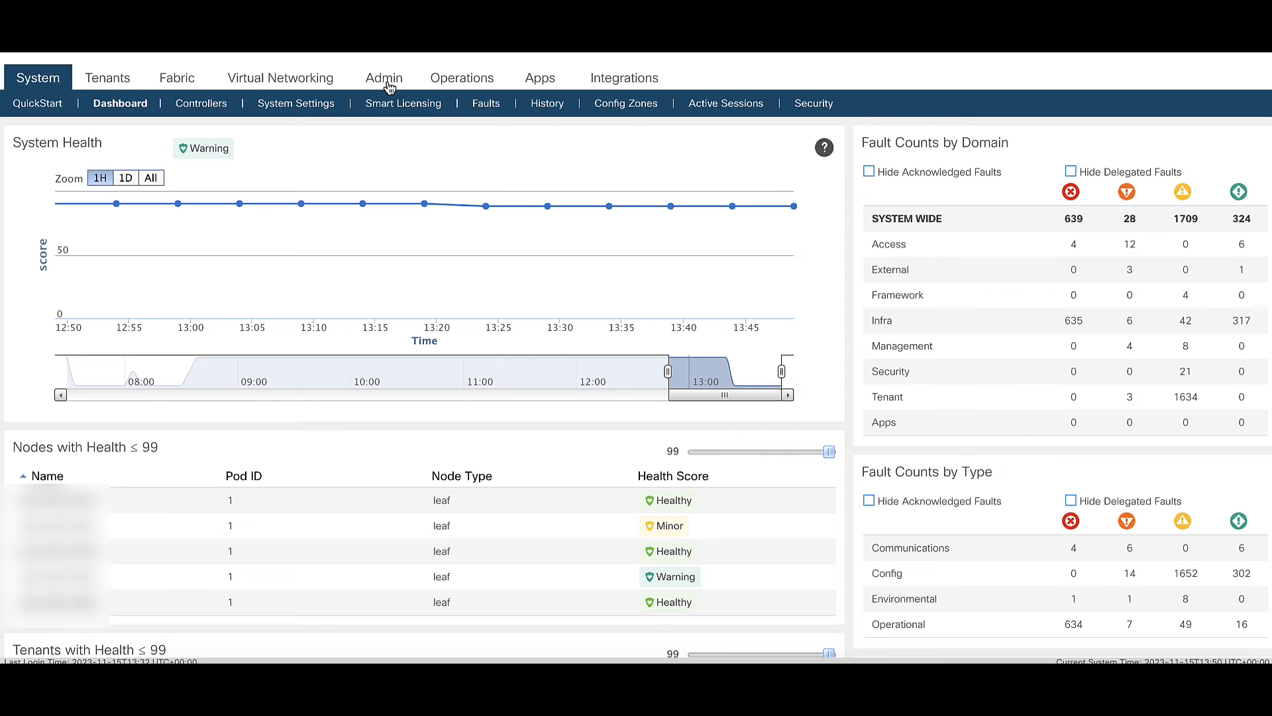
# Navigate Admin > Import/Export and expand Export Policies, On-demand Tech Support and Core.
pyautogui.click(382, 77)
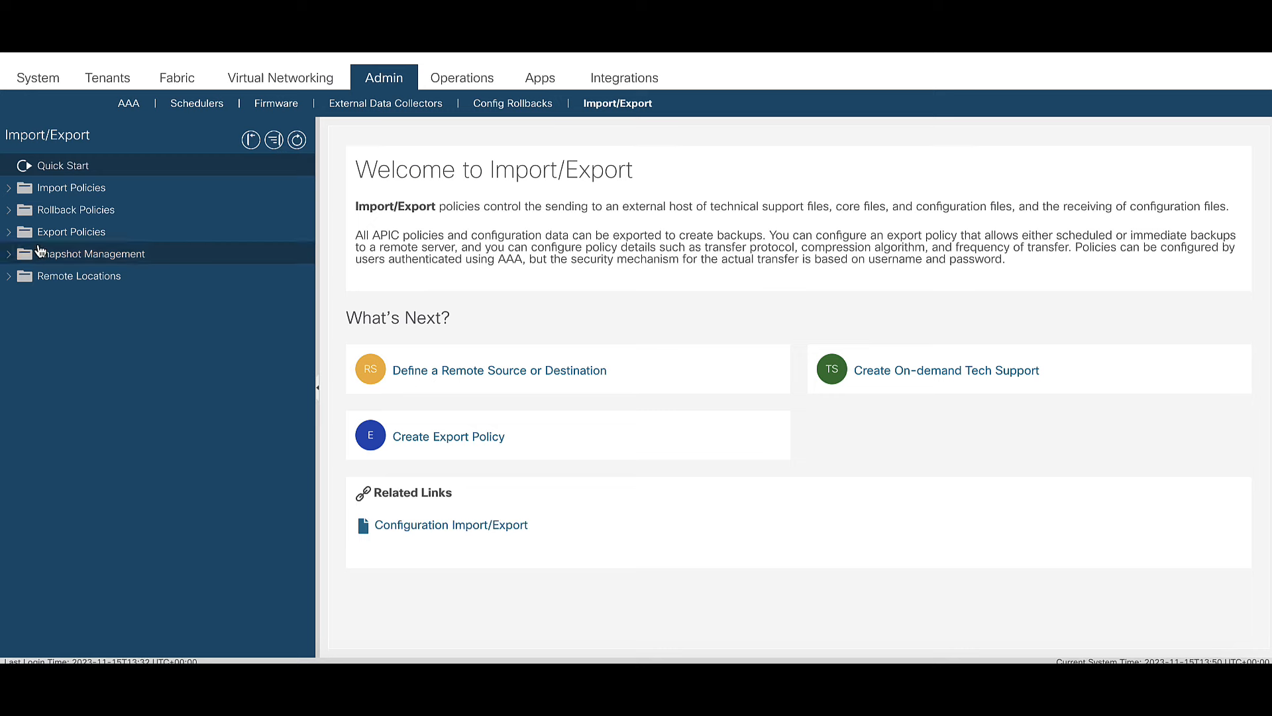
pyautogui.click(8, 230)
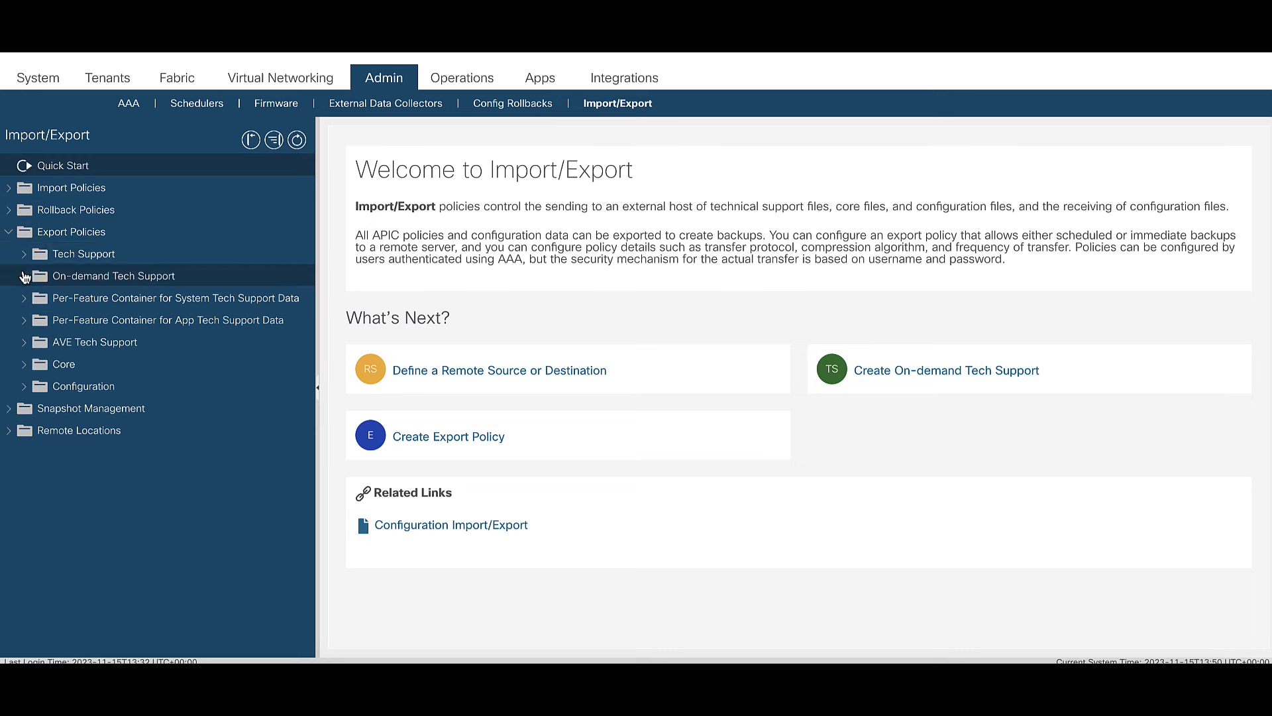
pyautogui.click(24, 276)
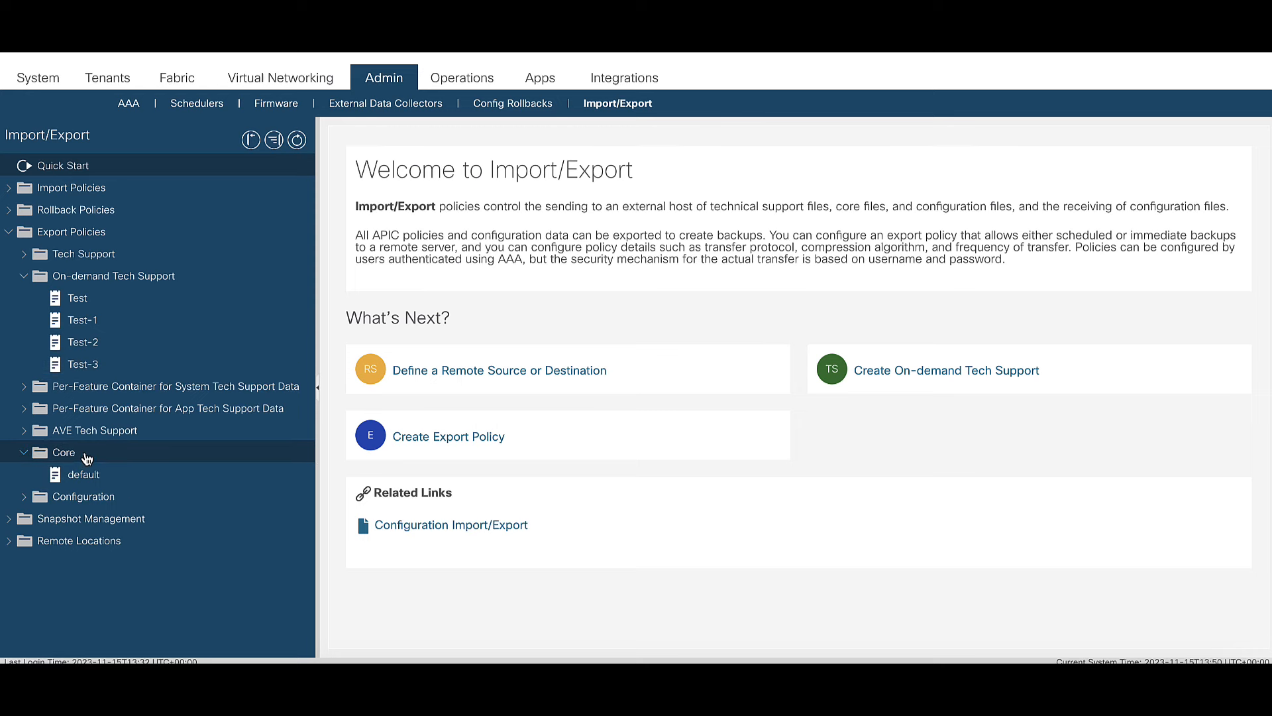
pyautogui.click(63, 452)
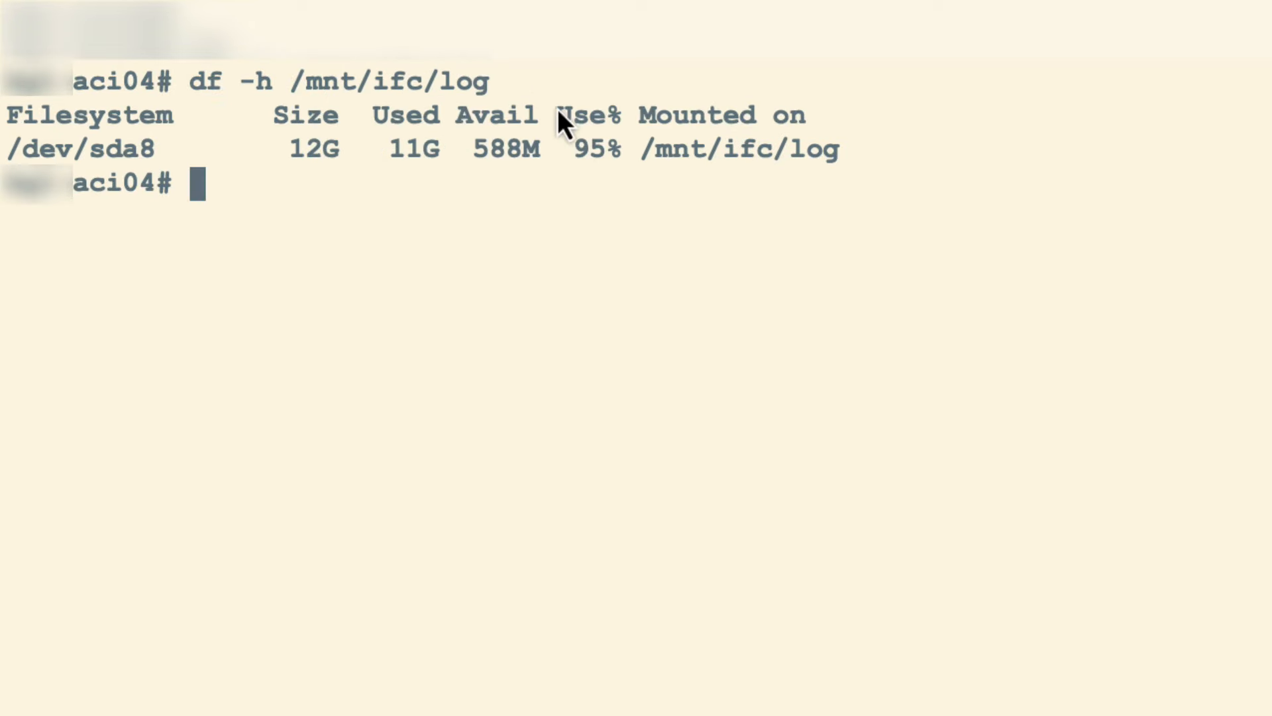
# Check the log partition usage in the CLI, then view the APIC on-demand tech support's Operational status.
pyautogui.write('show sy')
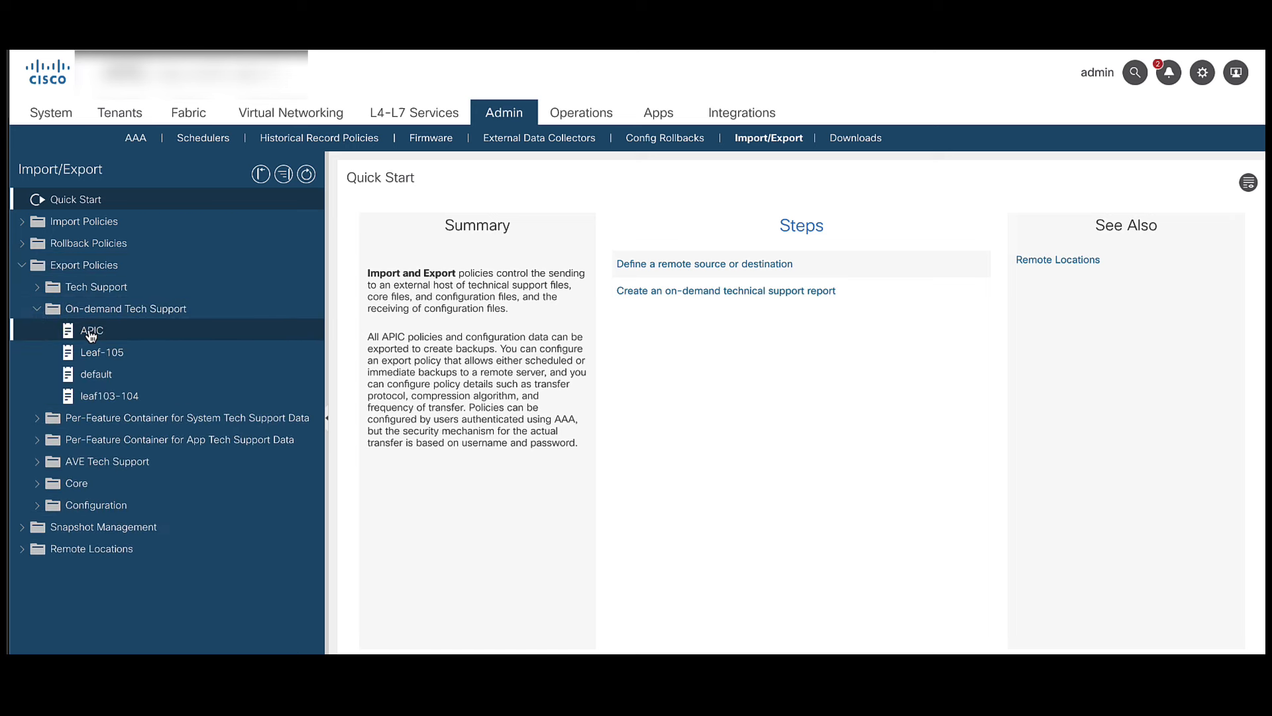
pyautogui.click(91, 330)
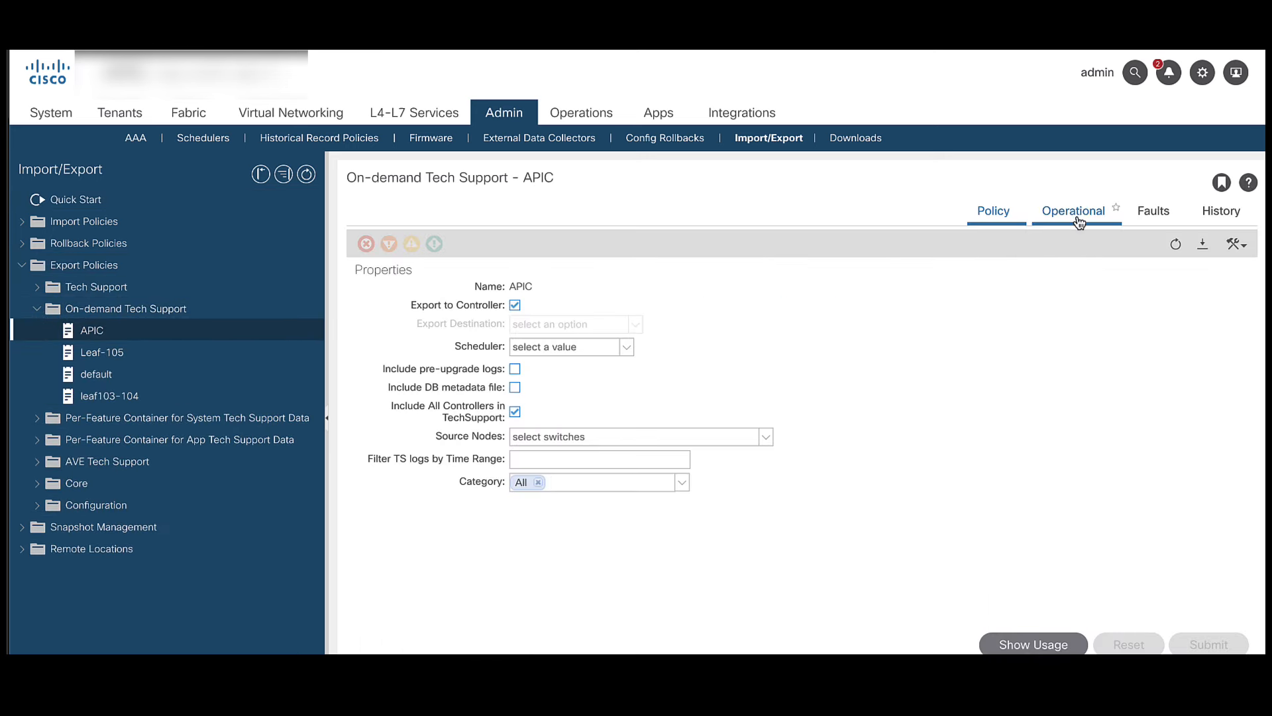
pyautogui.click(1072, 210)
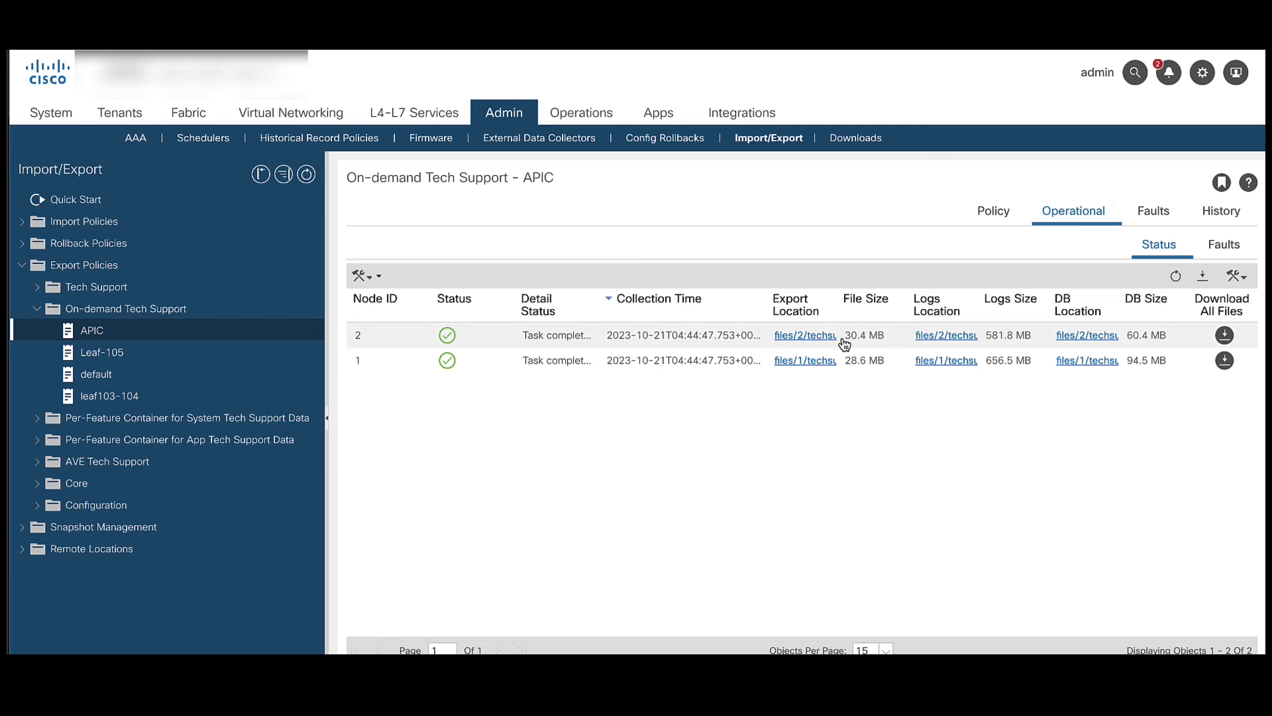